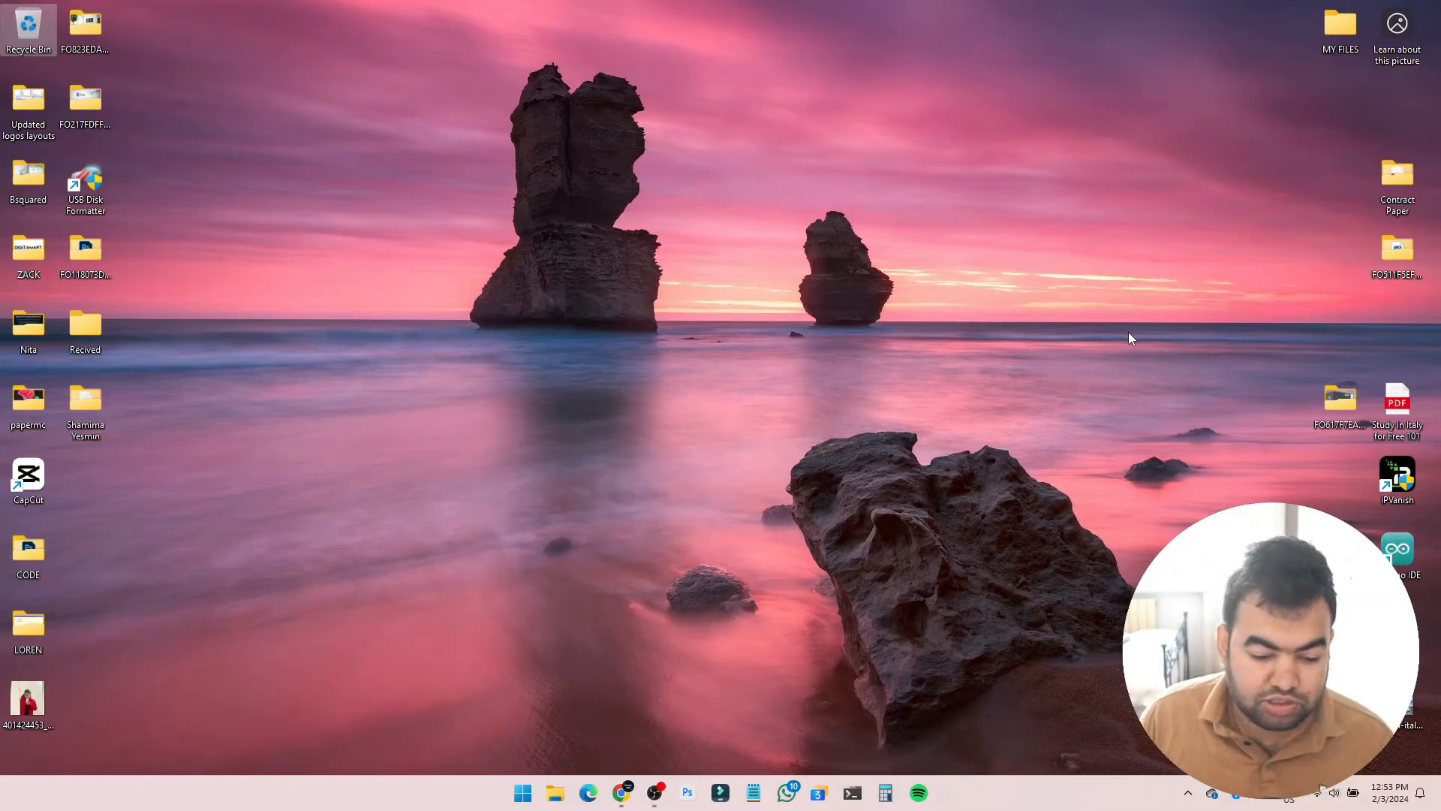
- Search the Start menu for 'windows' to find Windows Security
{"action": "left_click", "coordinate": [522, 792]}
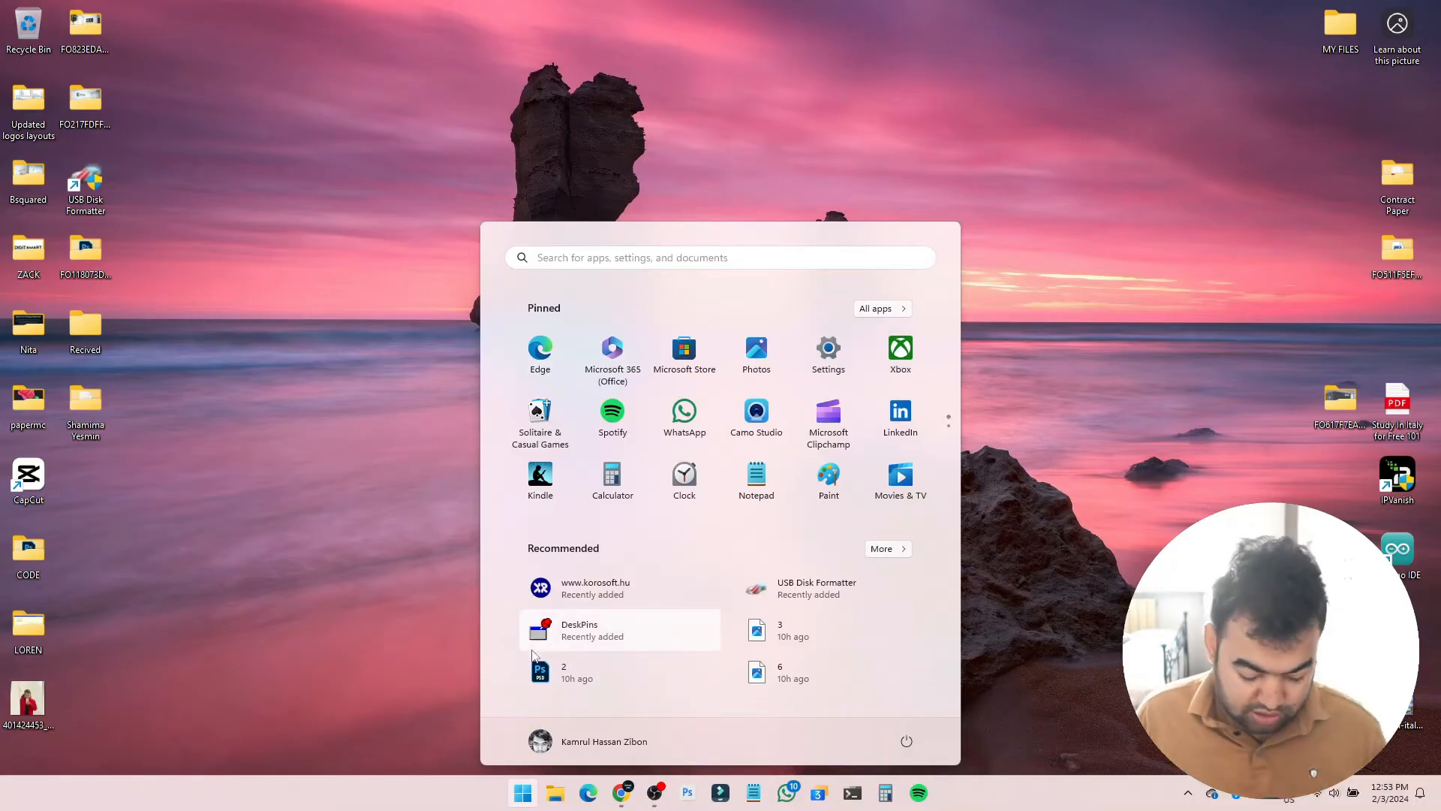
{"action": "type", "text": "windows"}
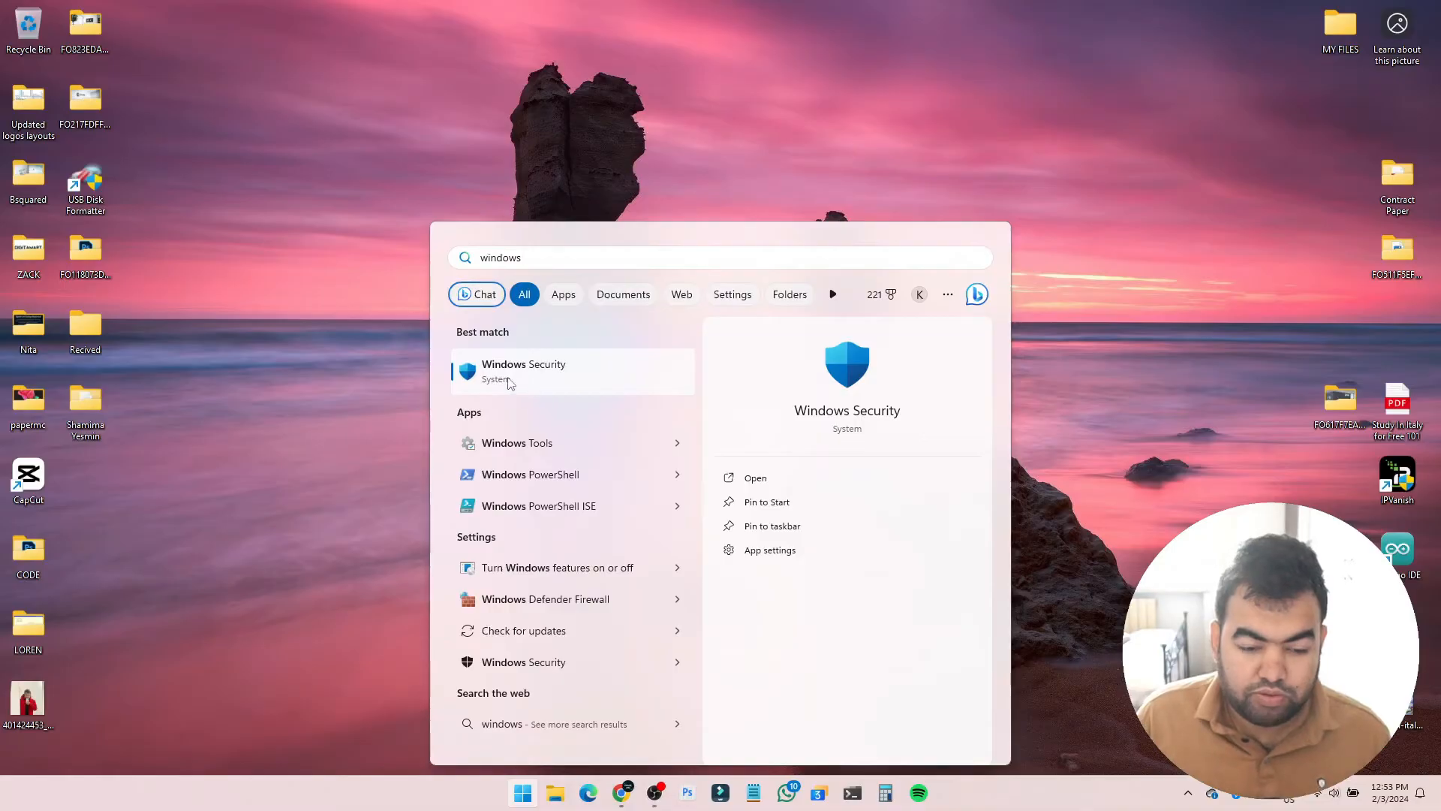
- Launch Windows Security and go to App & browser control
{"action": "left_click", "coordinate": [524, 371]}
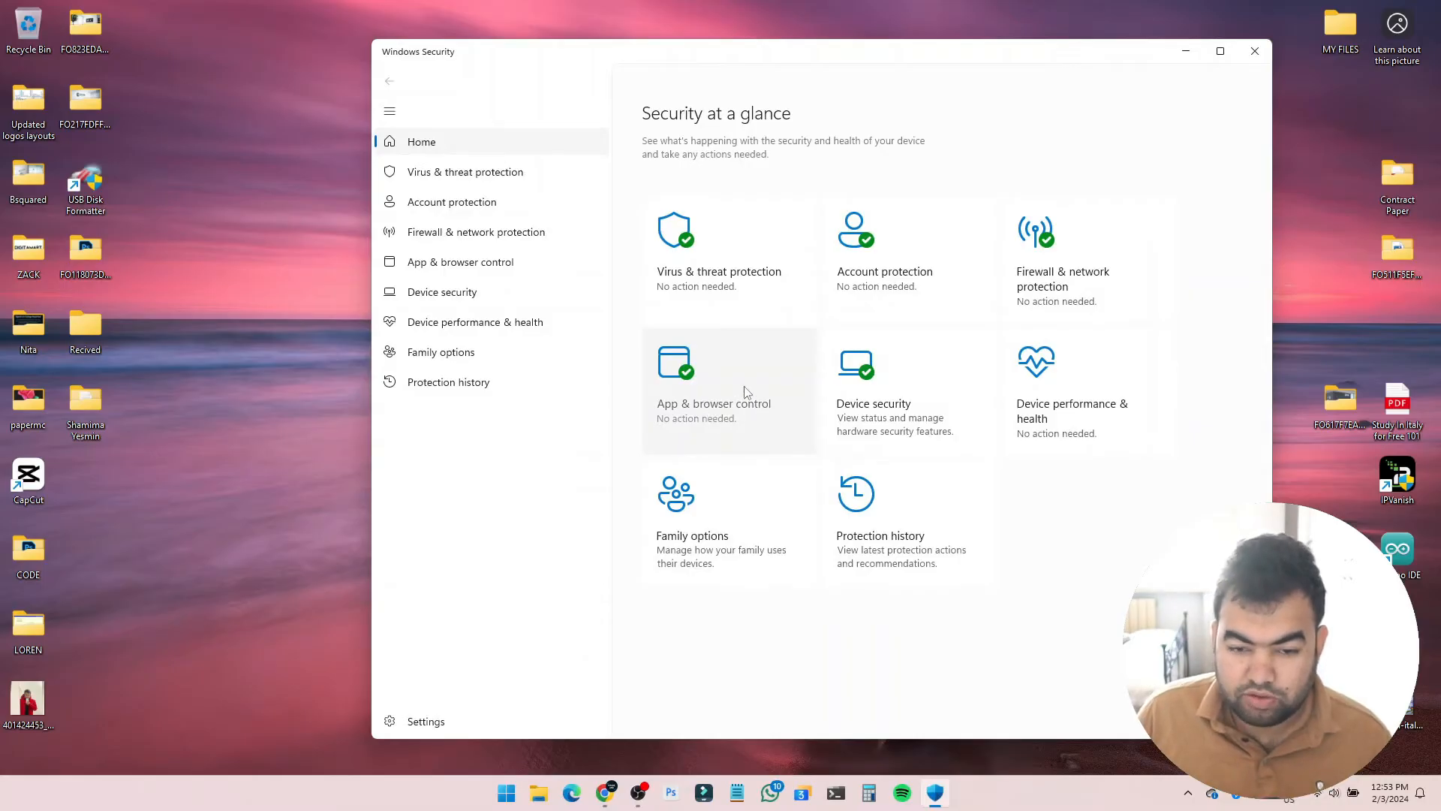
{"action": "left_click", "coordinate": [728, 388]}
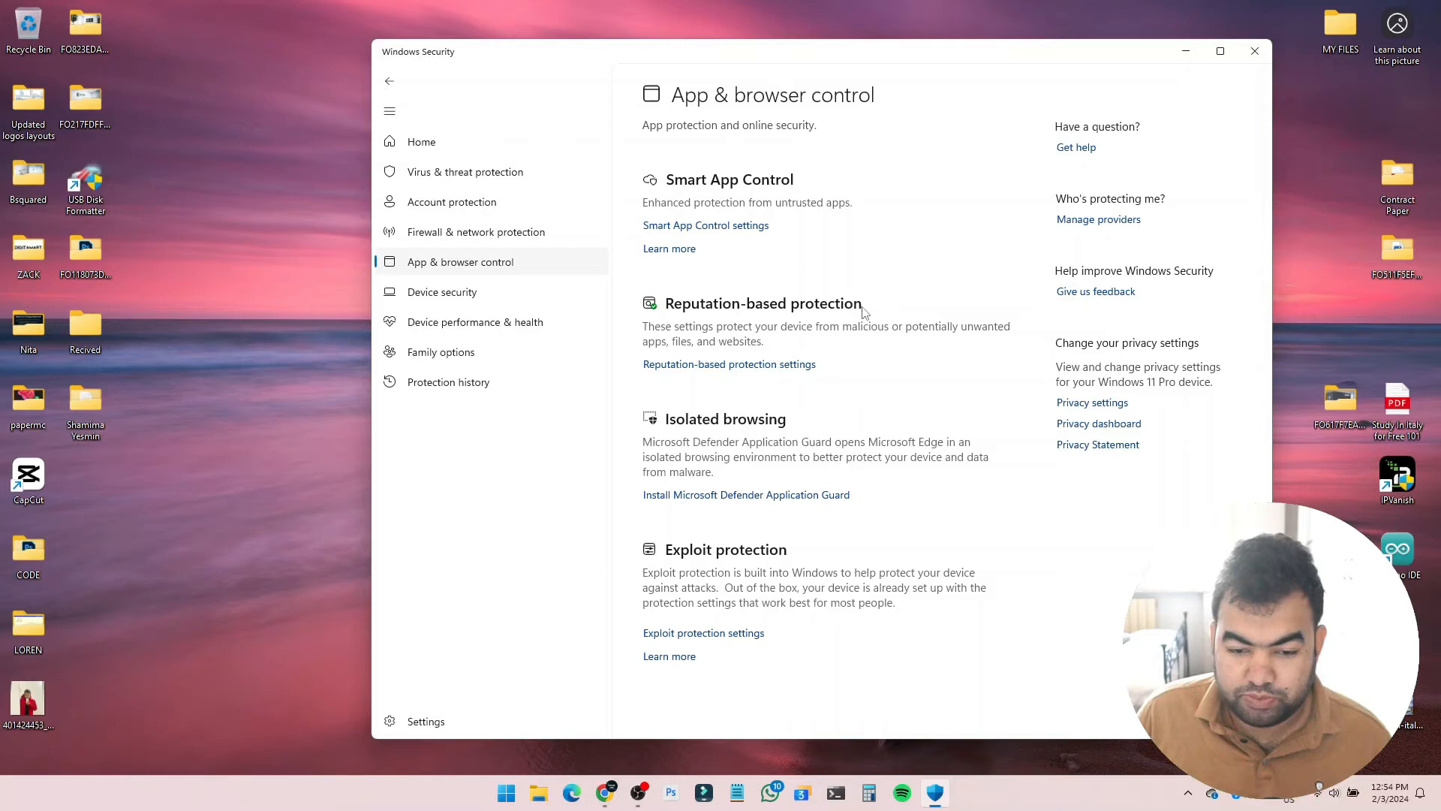
{"action": "mouse_move", "coordinate": [750, 379]}
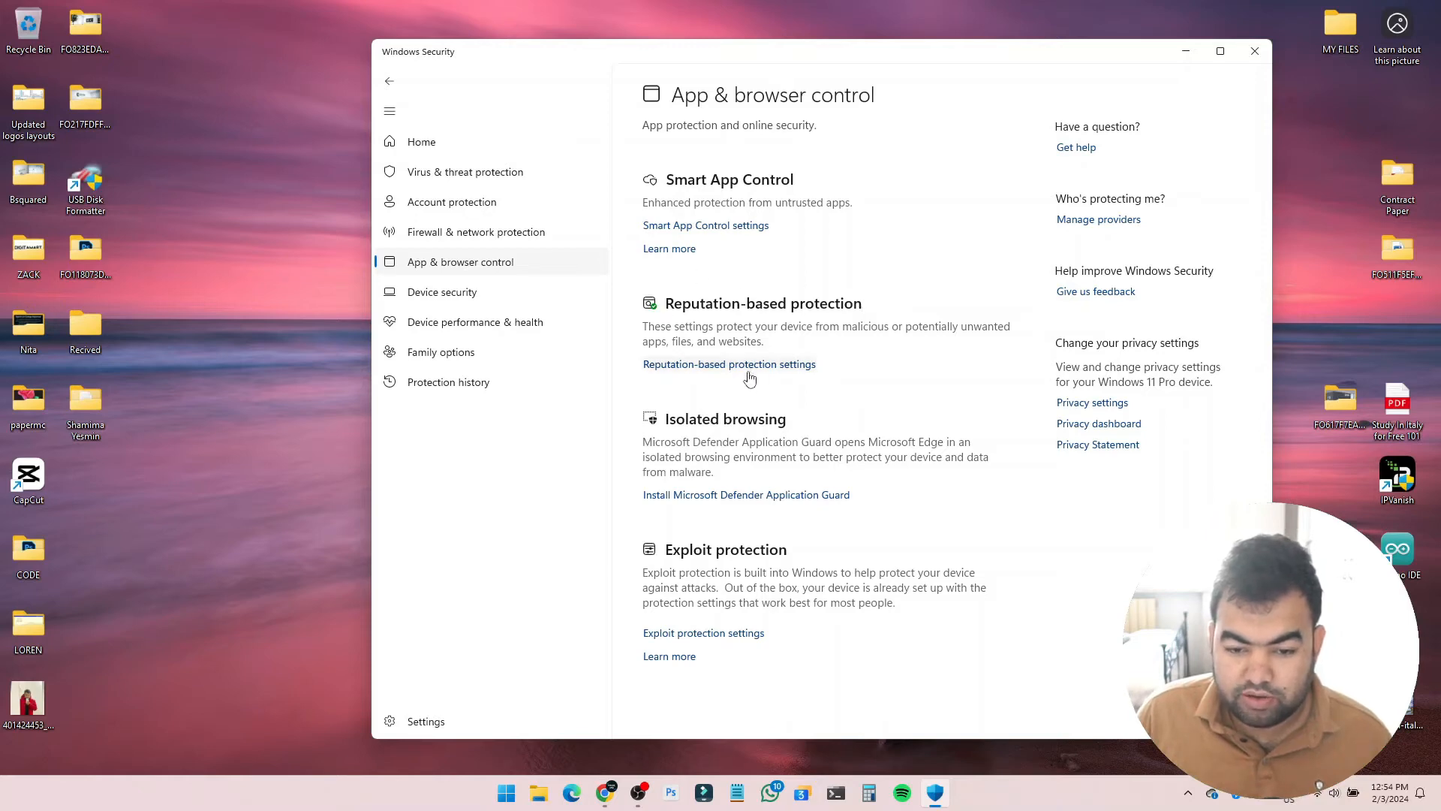
- Open the Reputation-based protection settings page
{"action": "left_click", "coordinate": [729, 364]}
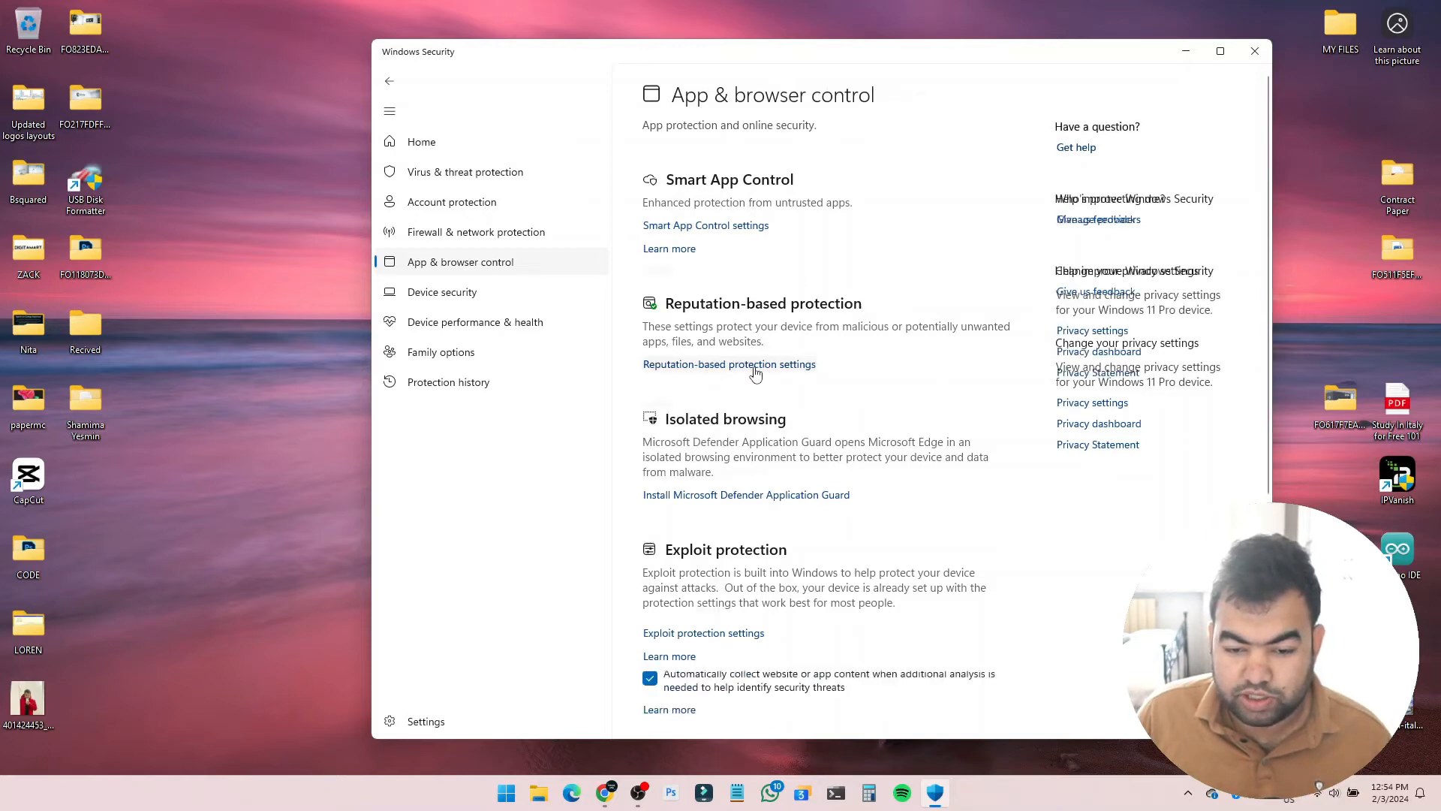
{"action": "left_click", "coordinate": [729, 364]}
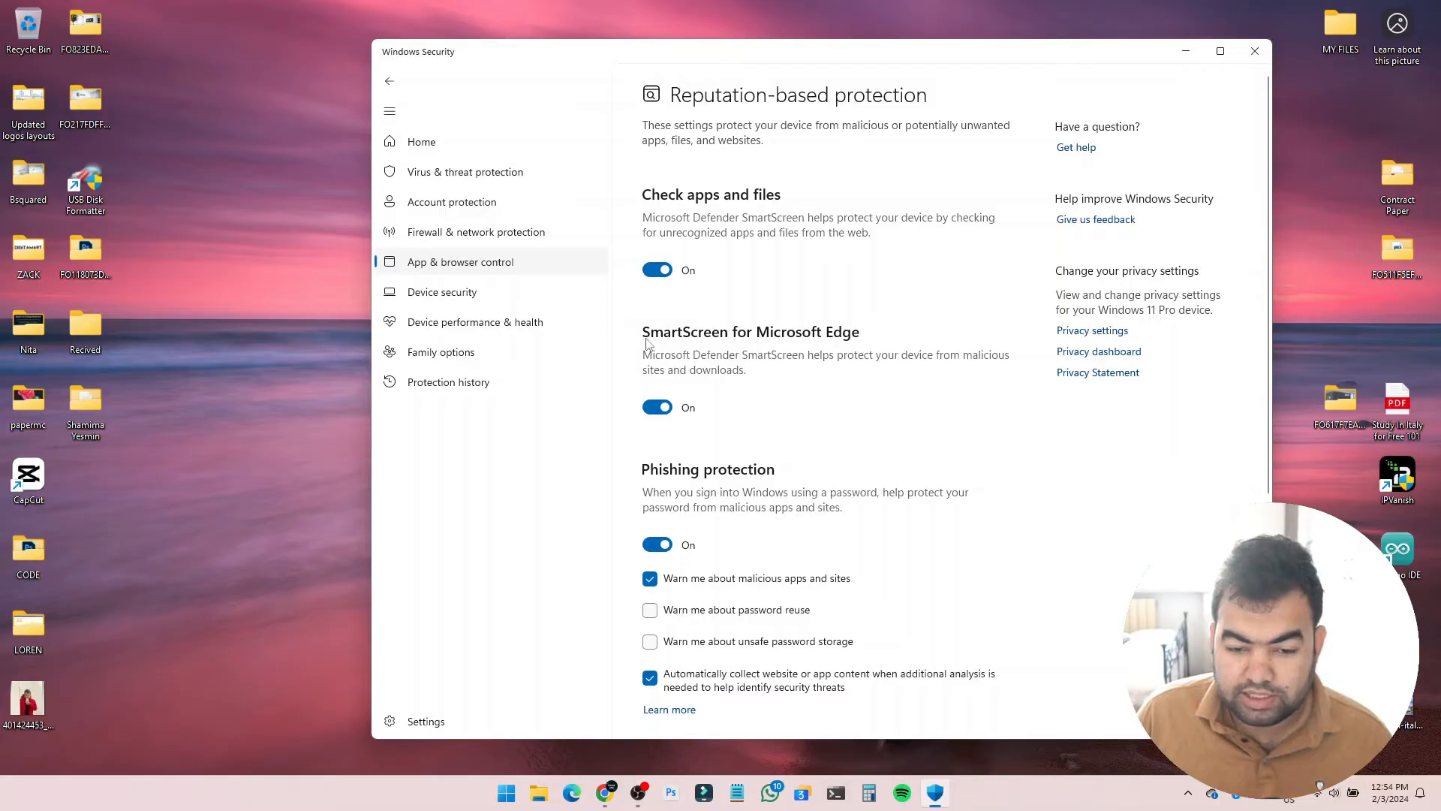
{"action": "mouse_move", "coordinate": [816, 342]}
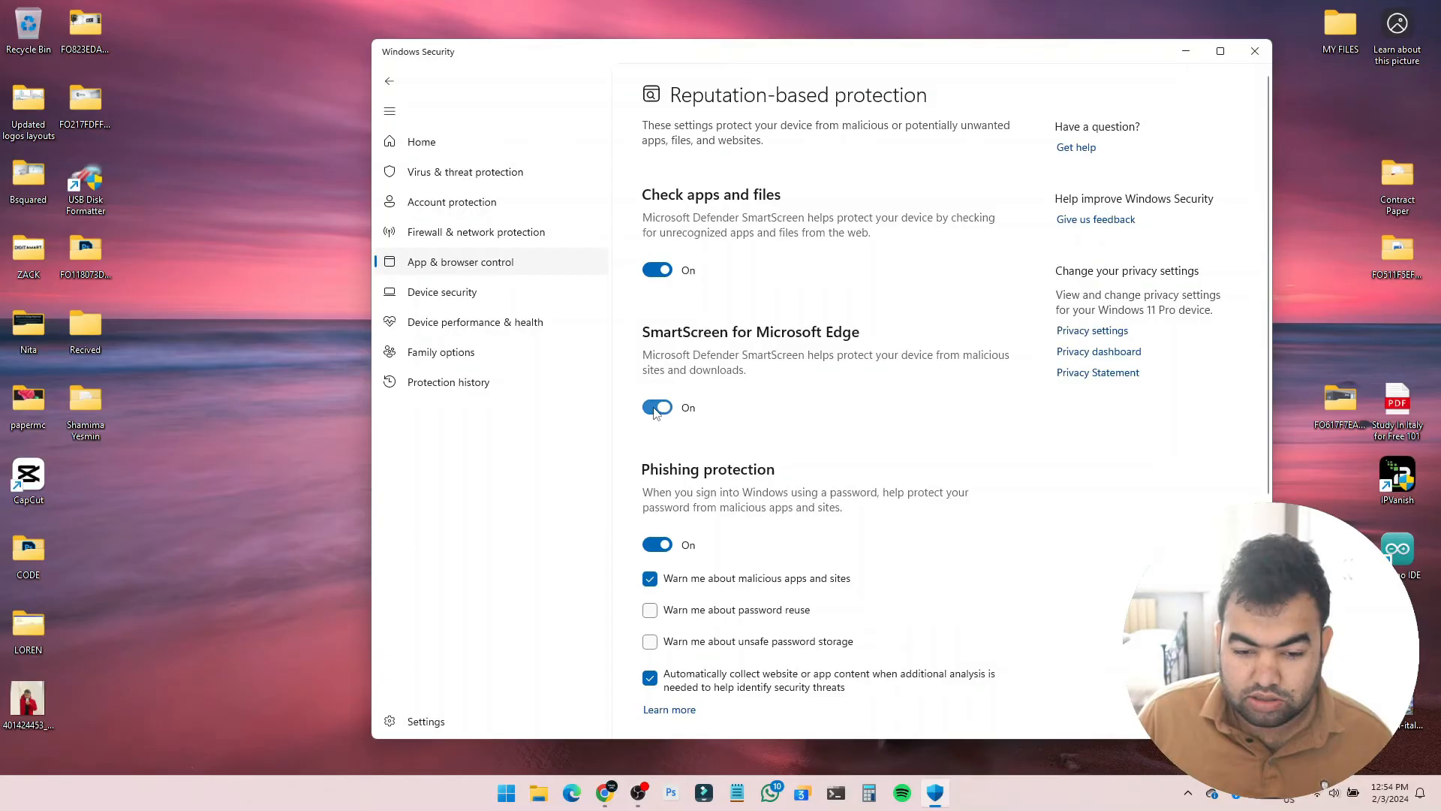
- Switch SmartScreen for Microsoft Edge Off and dismiss the vulnerability warning
{"action": "left_click", "coordinate": [657, 407]}
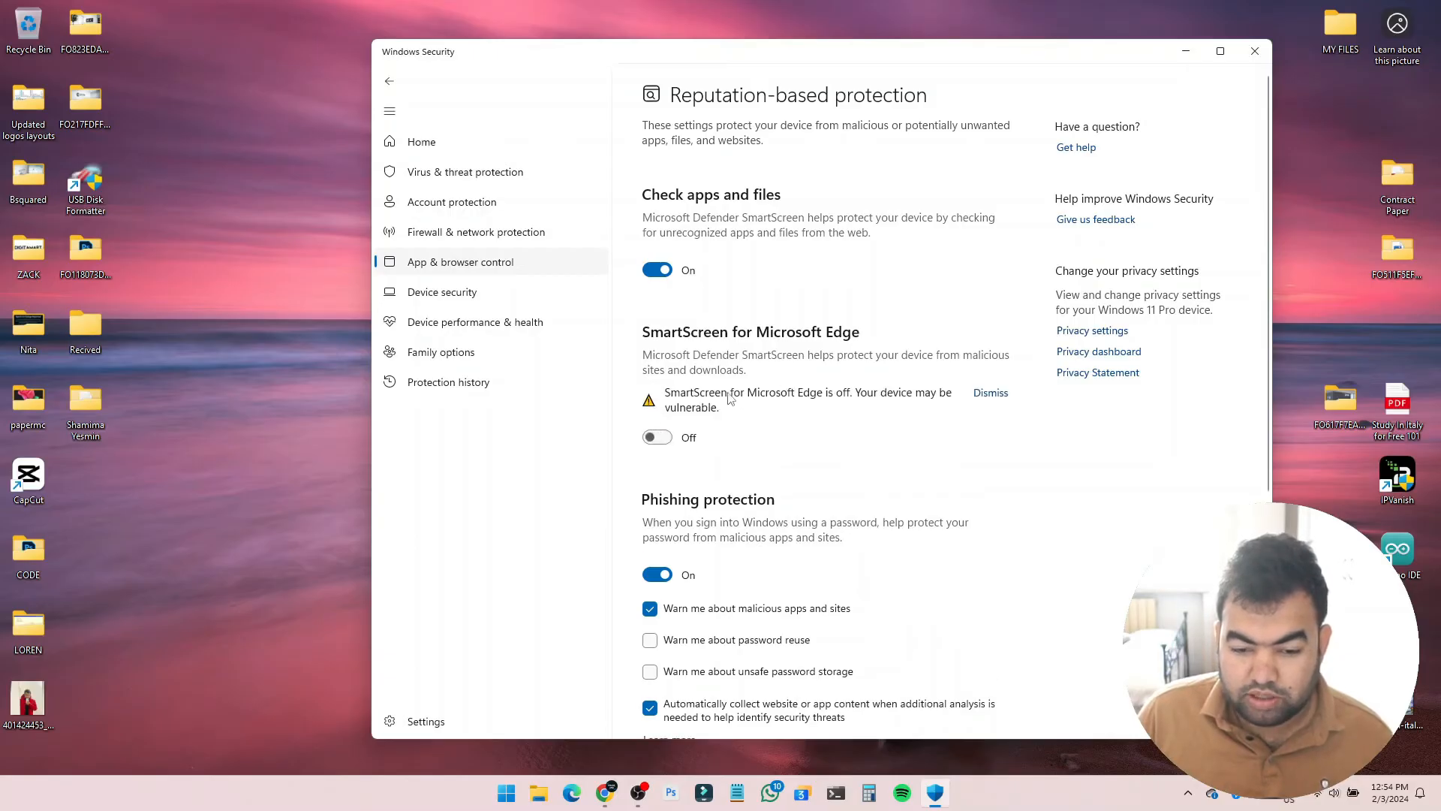
{"action": "mouse_move", "coordinate": [824, 405]}
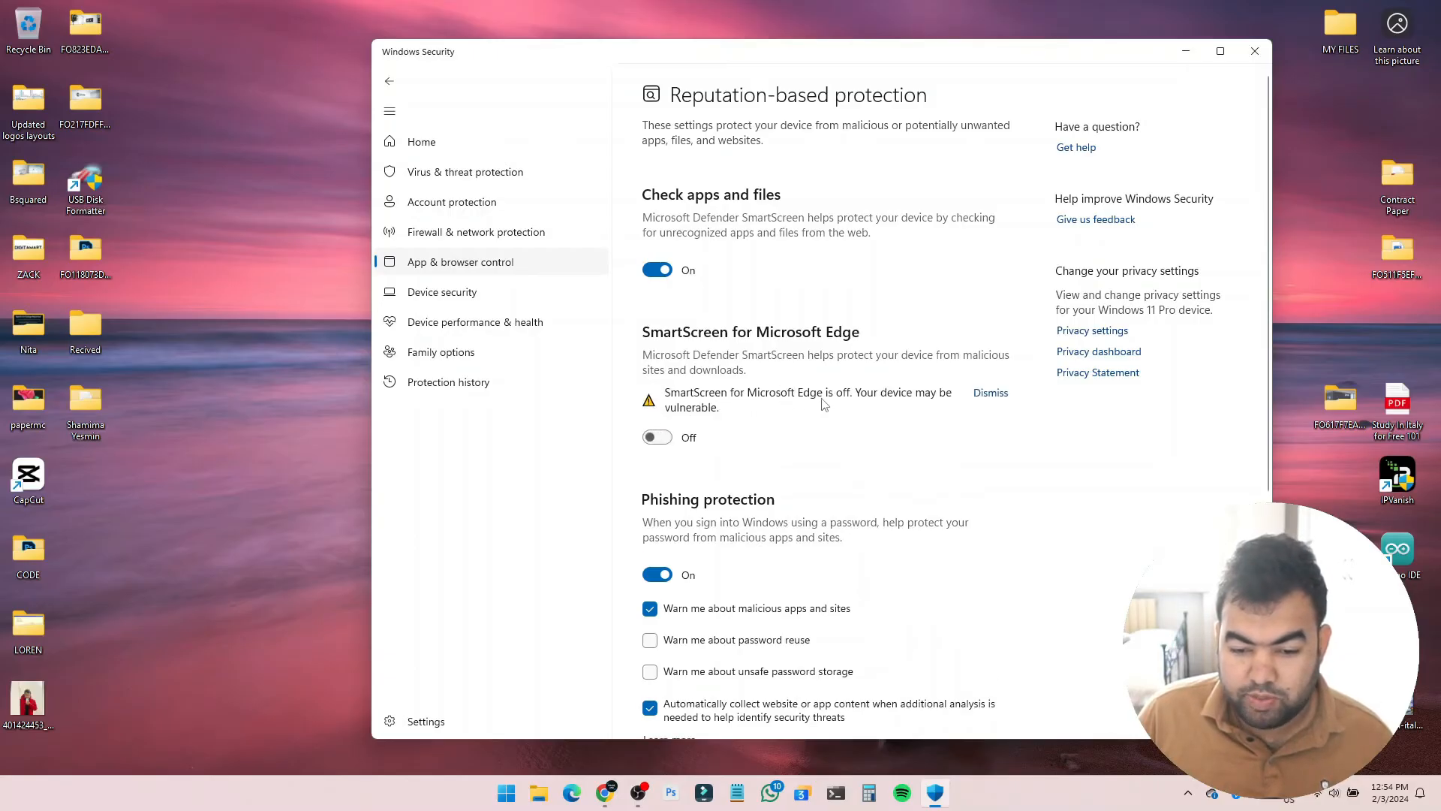
{"action": "mouse_move", "coordinate": [831, 458]}
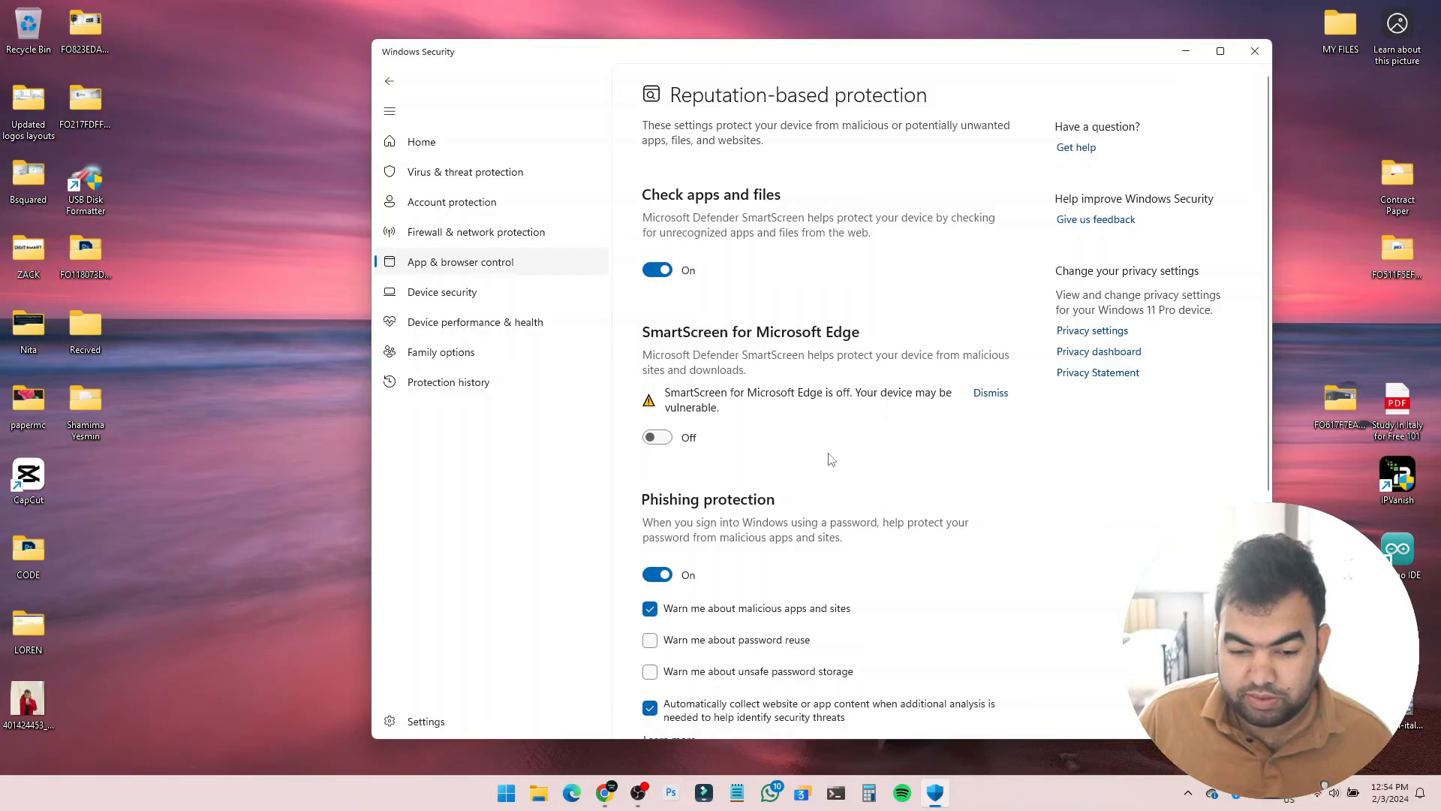
{"action": "mouse_move", "coordinate": [828, 365]}
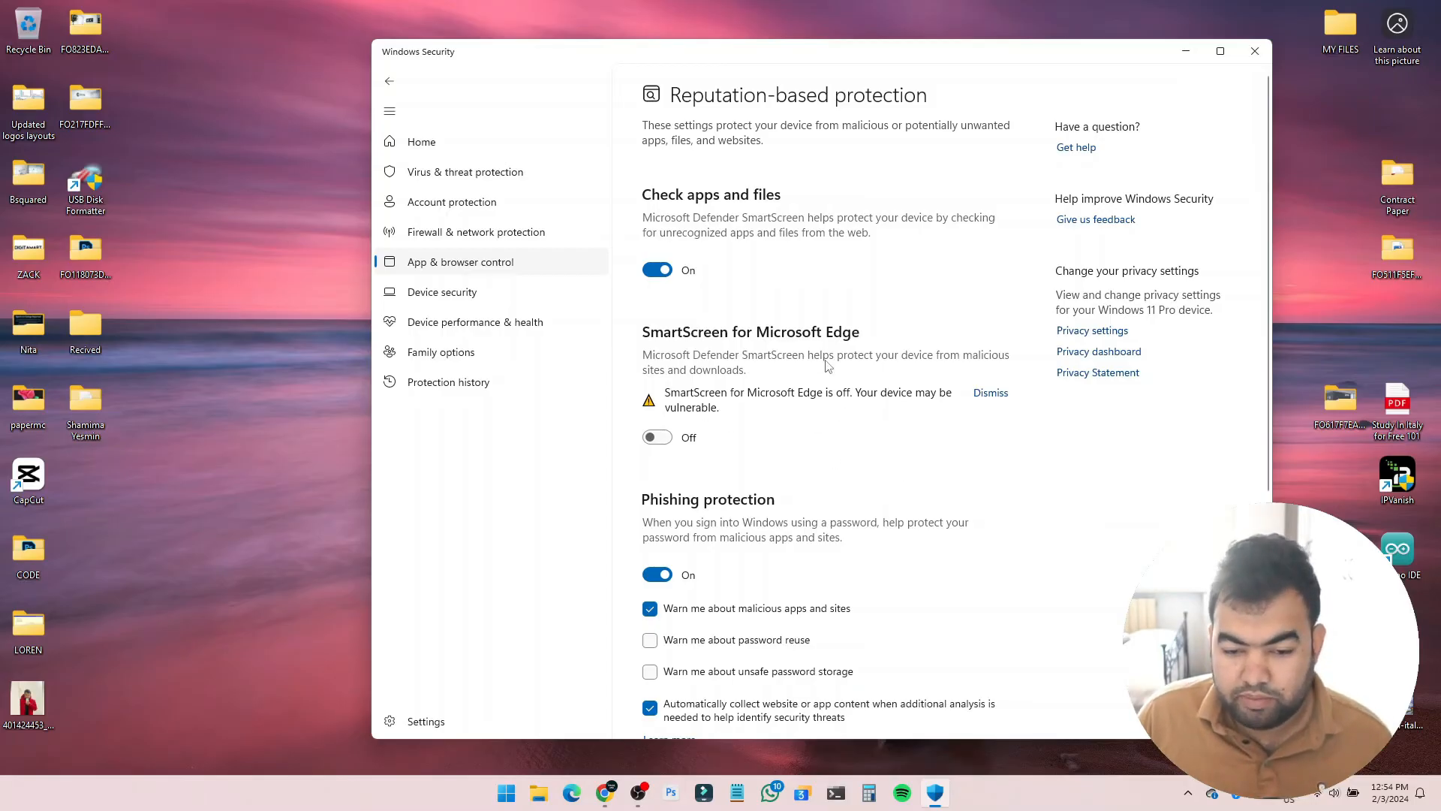
{"action": "left_click", "coordinate": [991, 392]}
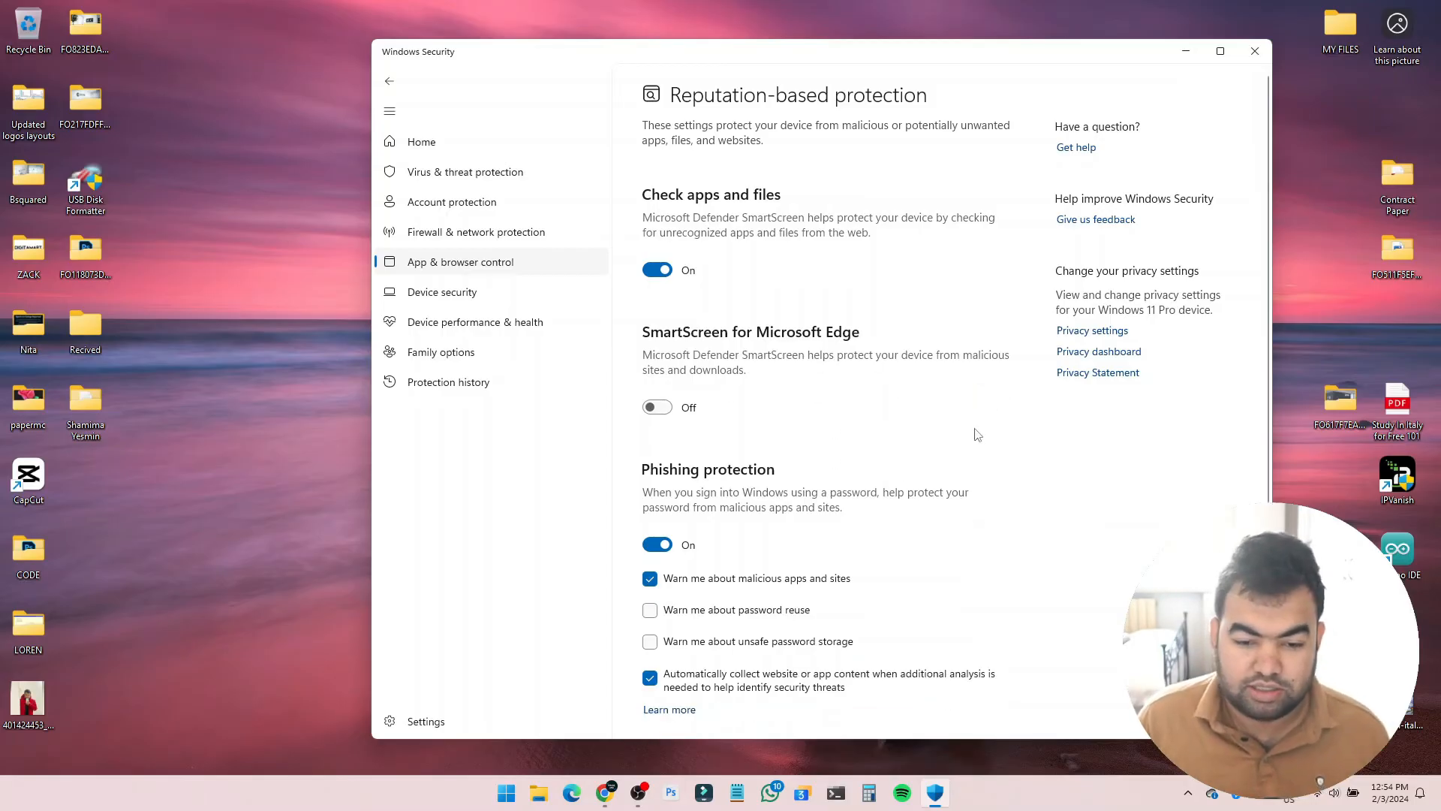